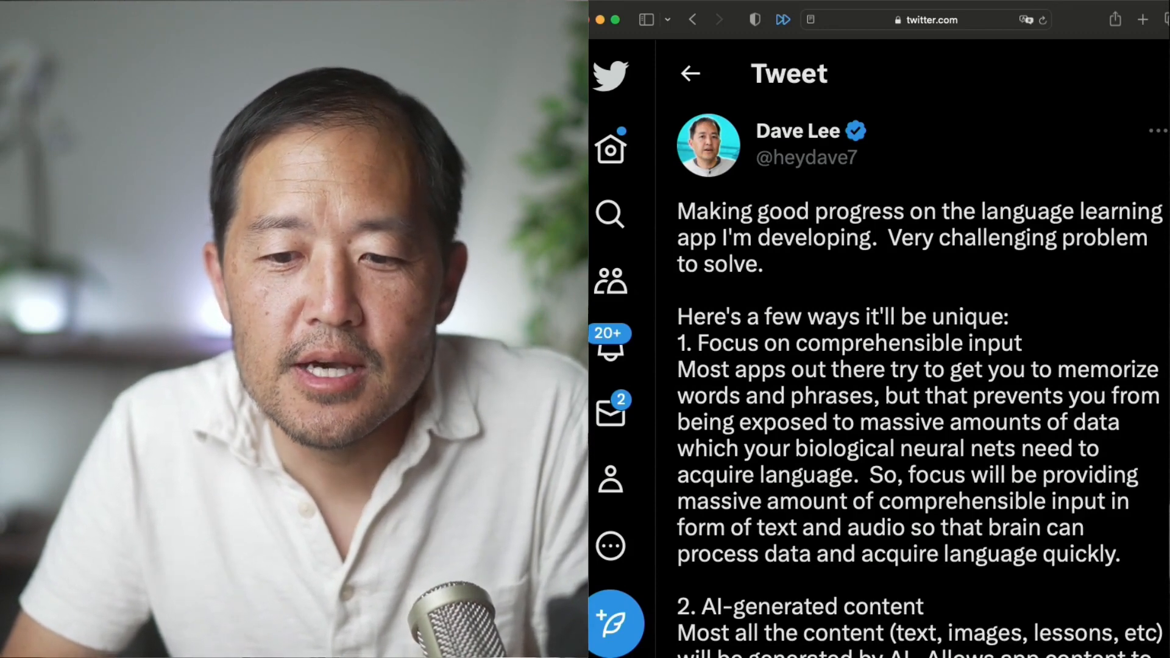
{"action": "scroll", "scroll_direction": "down", "scroll_amount": 3}
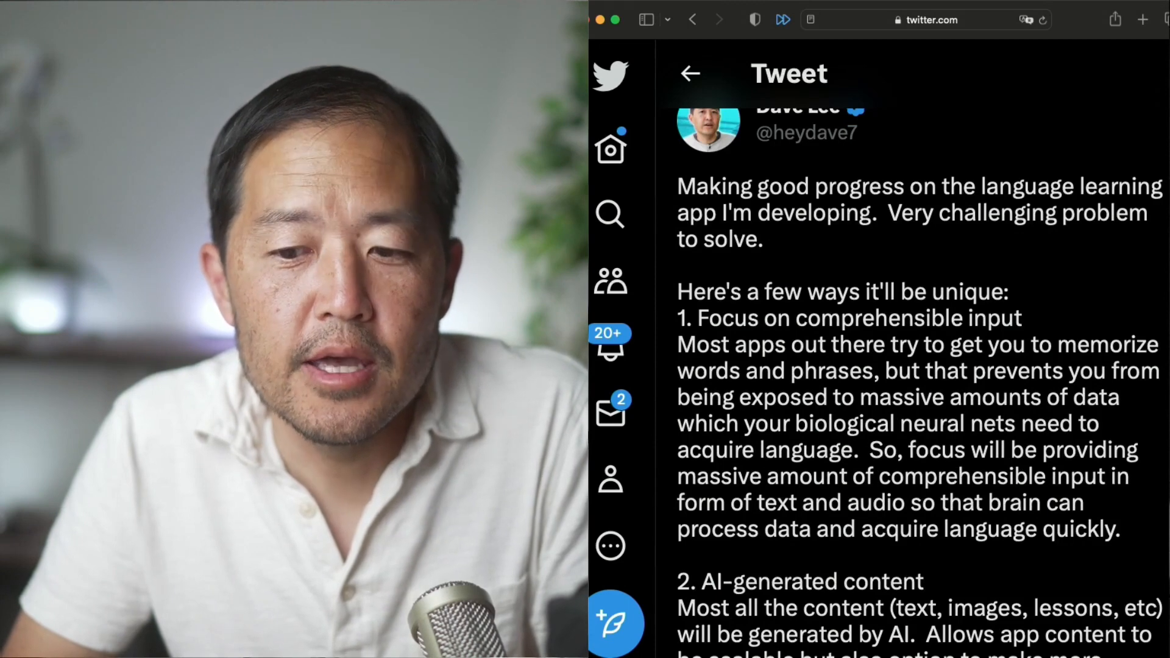
{"action": "scroll", "scroll_direction": "down", "scroll_amount": 3}
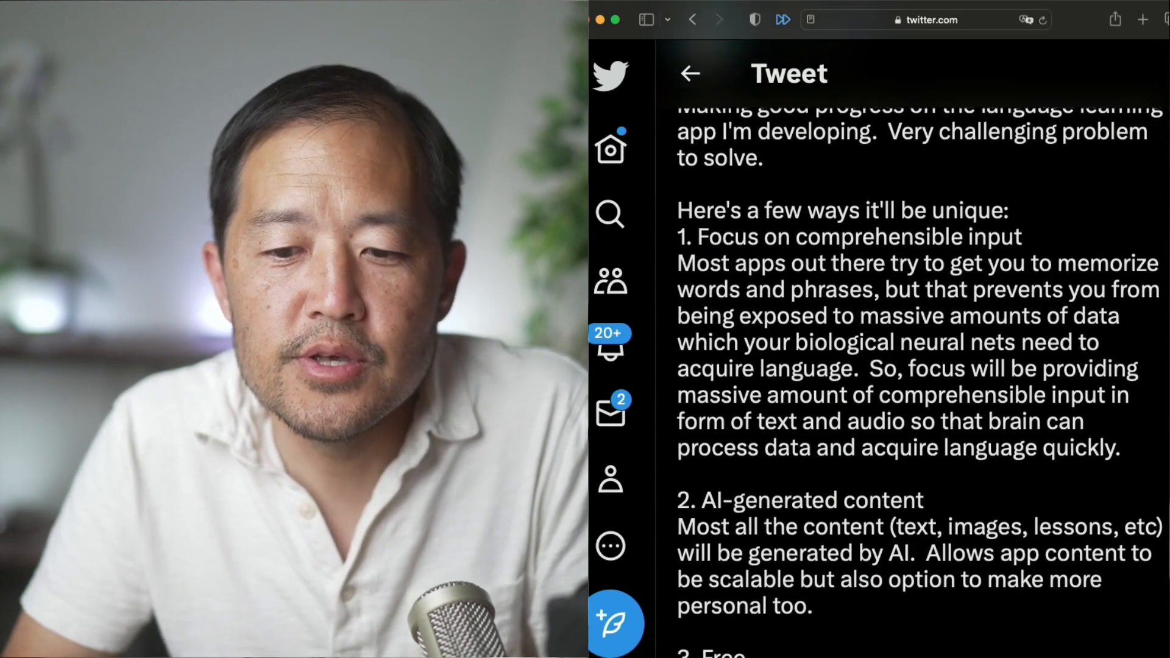
{"action": "scroll", "scroll_direction": "down", "scroll_amount": 3}
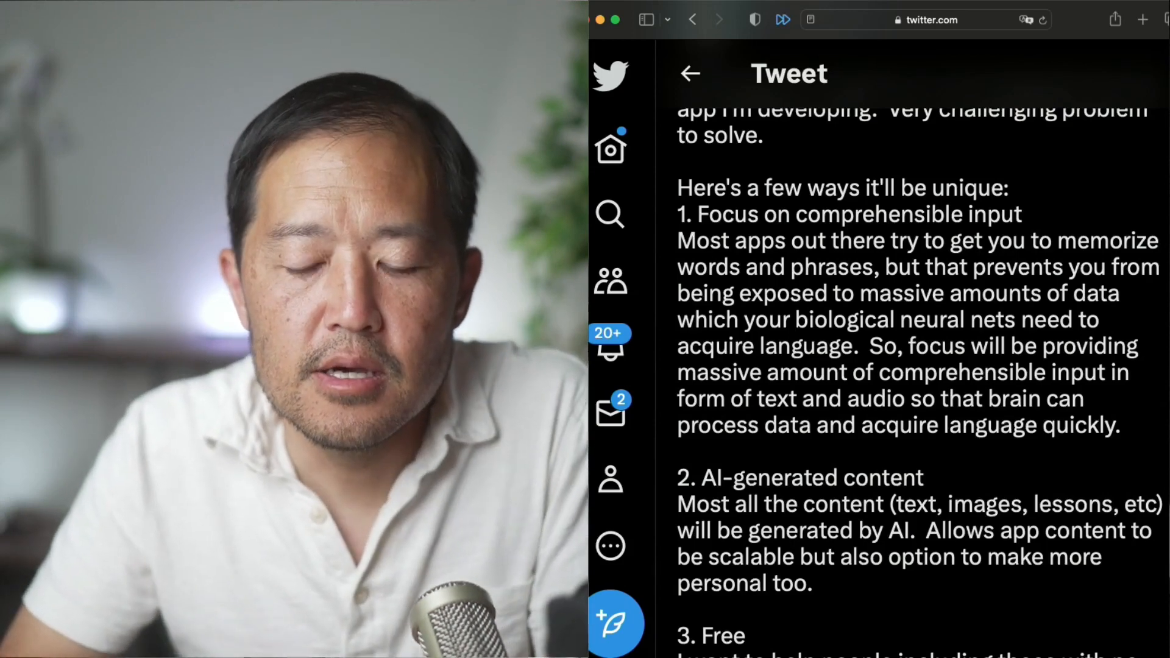
{"action": "scroll", "scroll_direction": "down", "scroll_amount": 3}
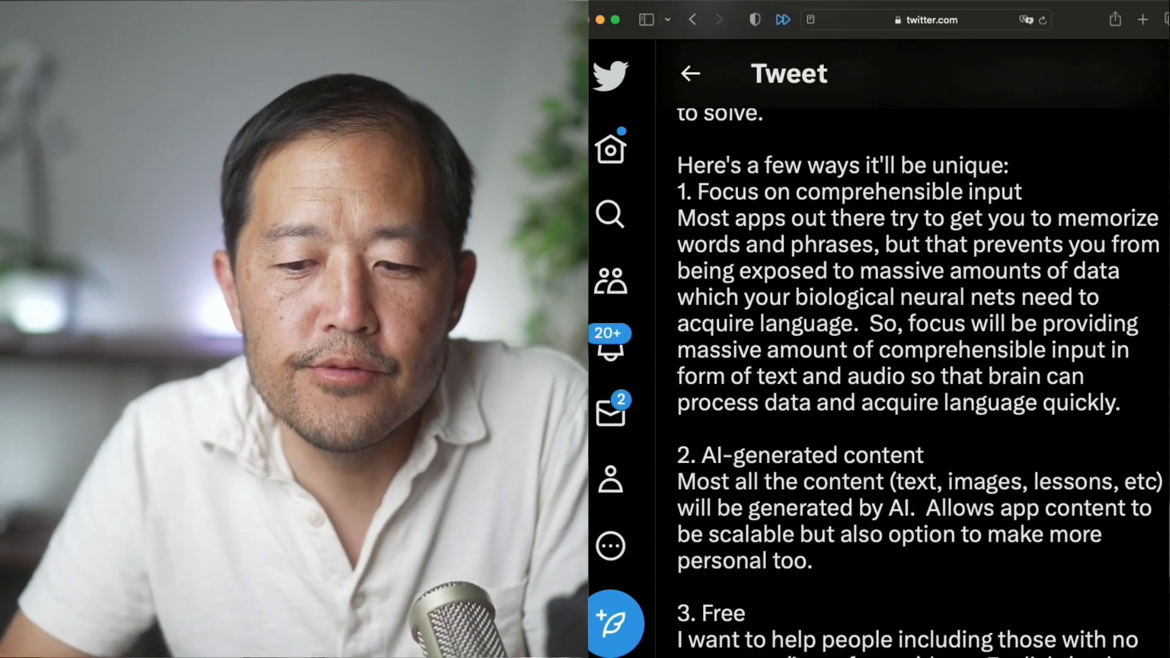
{"action": "scroll", "scroll_direction": "down", "scroll_amount": 3}
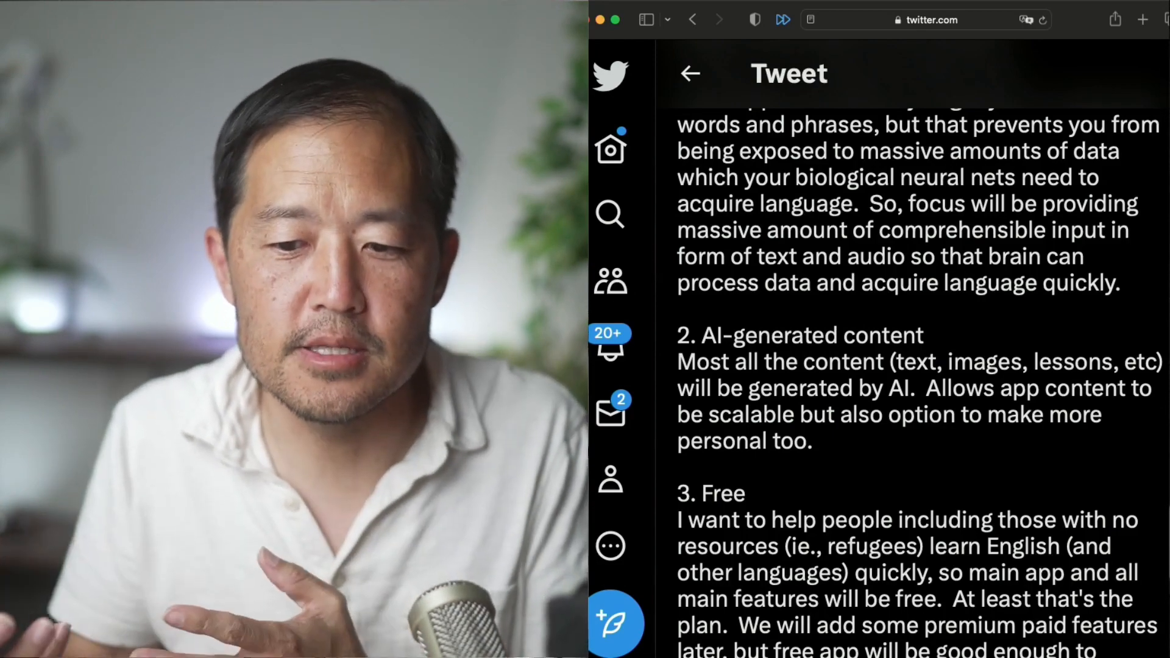
{"action": "scroll", "scroll_direction": "down", "scroll_amount": 3}
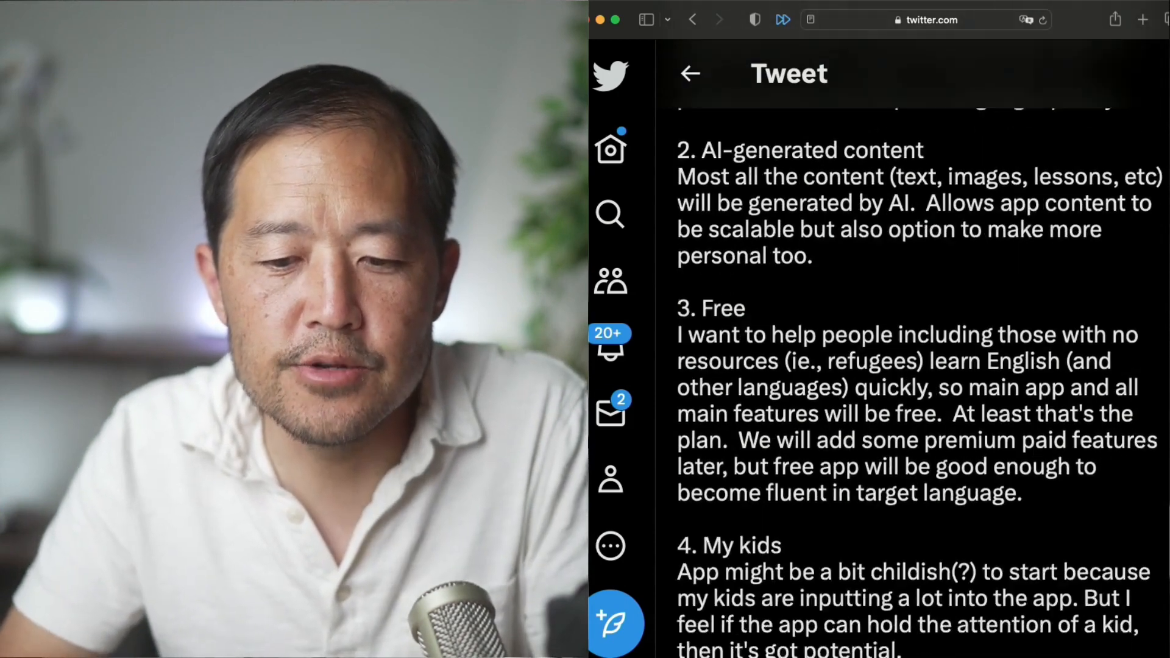
{"action": "scroll", "scroll_direction": "down", "scroll_amount": 3}
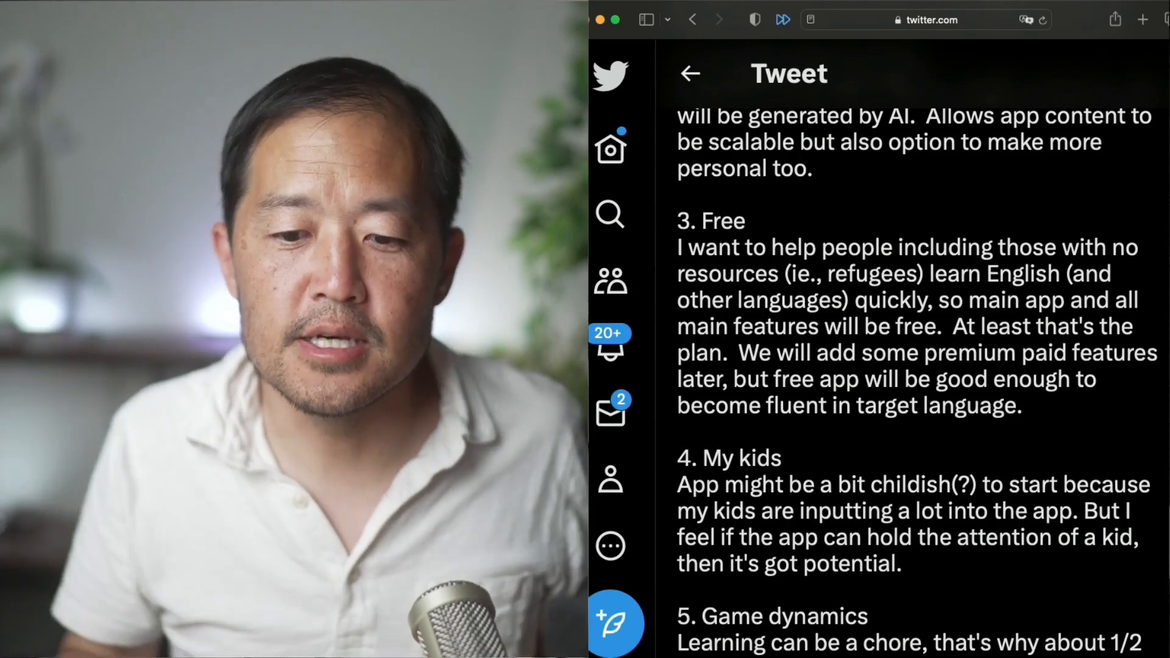
{"action": "scroll", "scroll_direction": "down", "scroll_amount": 3}
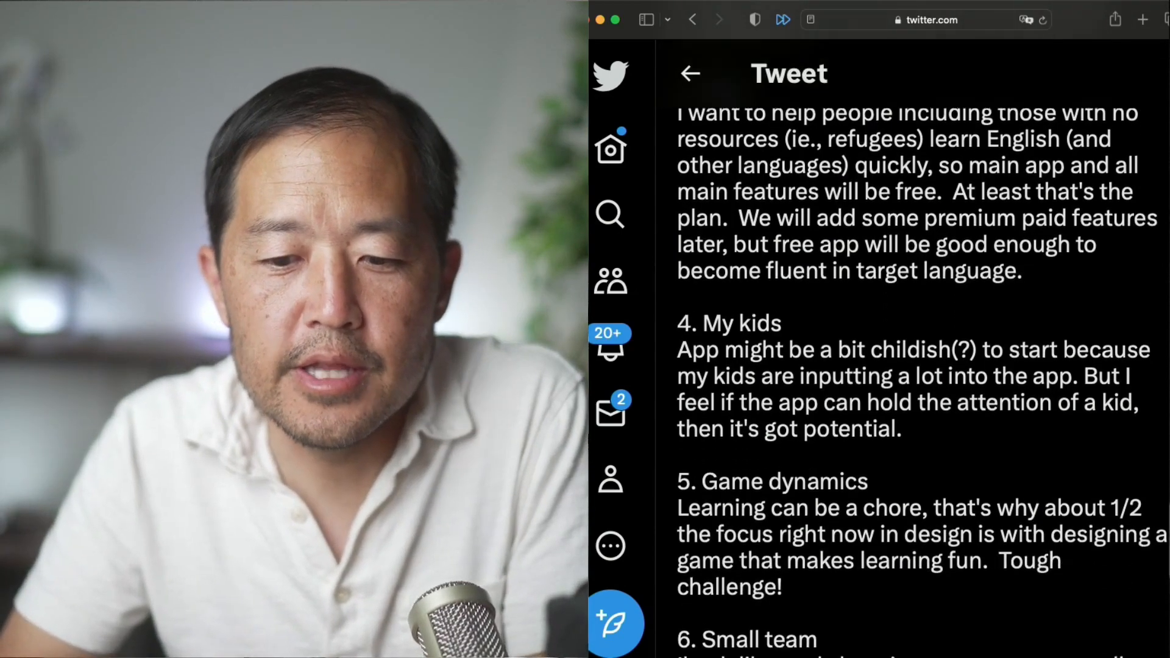
{"action": "scroll", "scroll_direction": "down", "scroll_amount": 3}
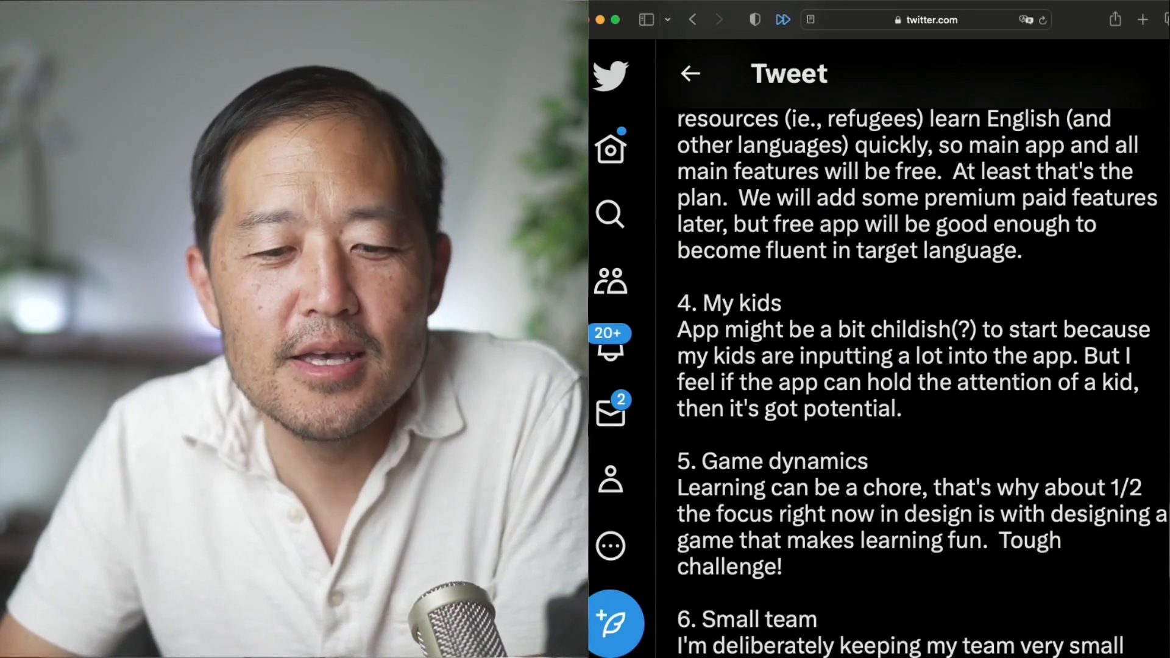
{"action": "scroll", "scroll_direction": "down", "scroll_amount": 3}
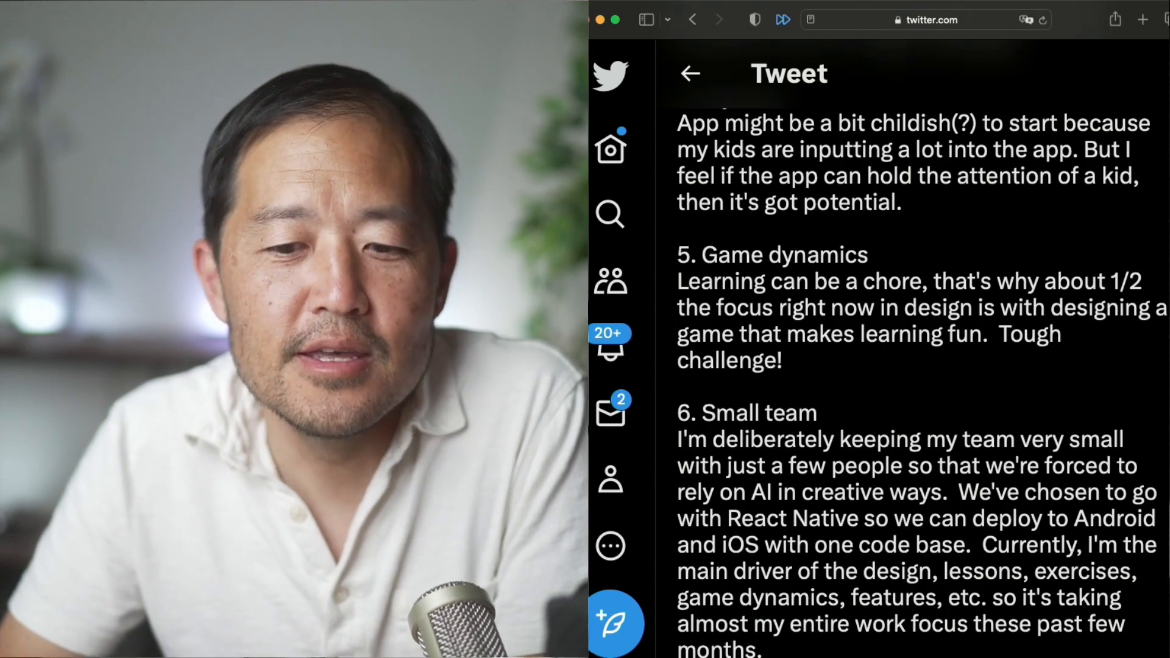
{"action": "scroll", "scroll_direction": "down", "scroll_amount": 3}
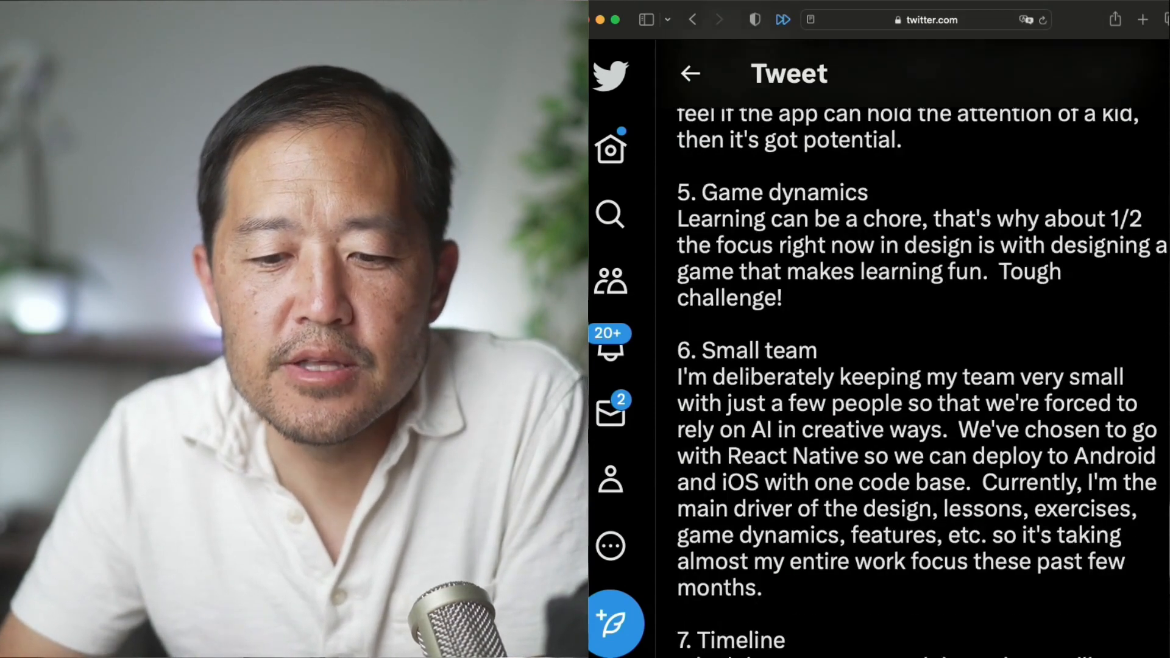
{"action": "scroll", "scroll_direction": "down", "scroll_amount": 3}
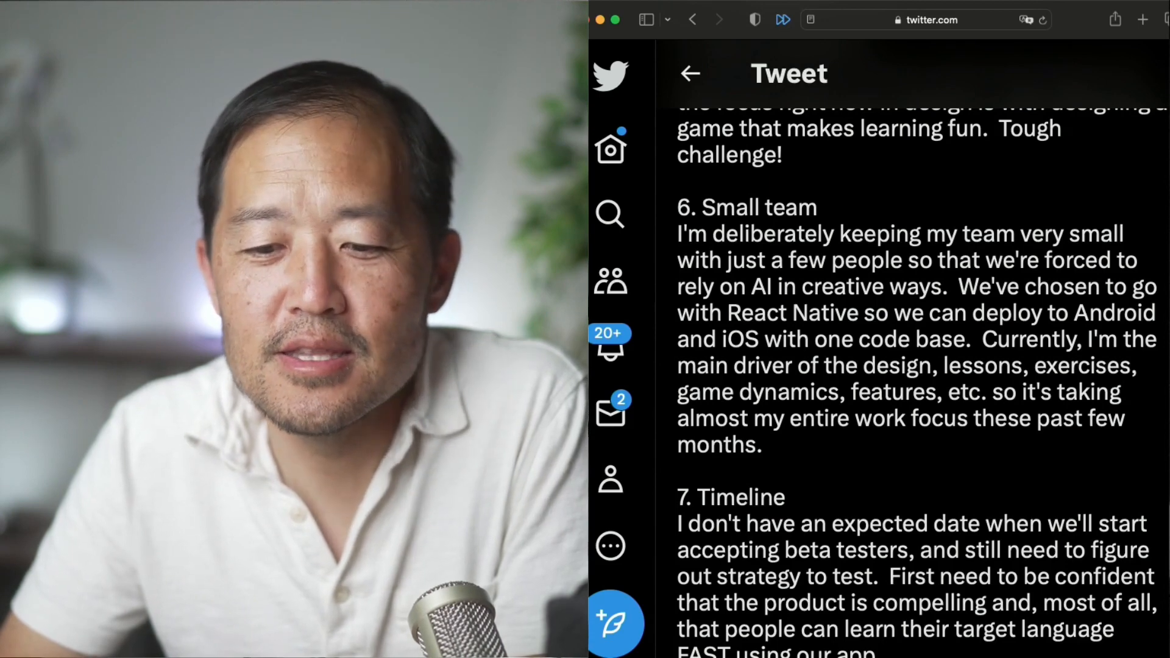
{"action": "scroll", "scroll_direction": "down", "scroll_amount": 3}
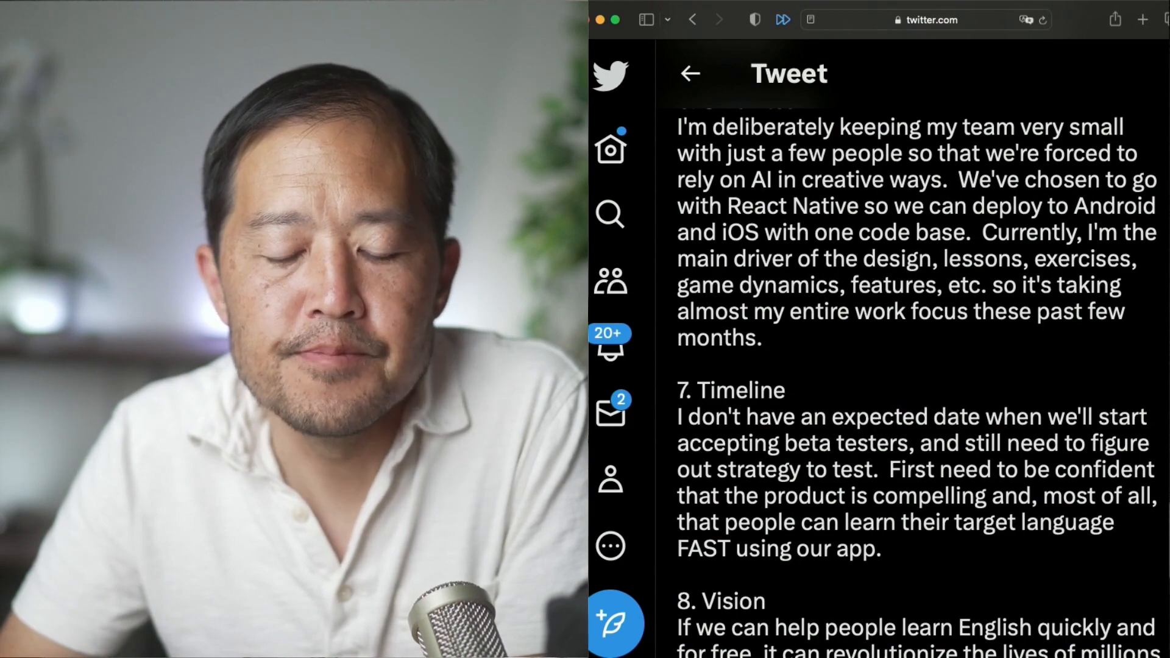
{"action": "scroll", "scroll_direction": "down", "scroll_amount": 3}
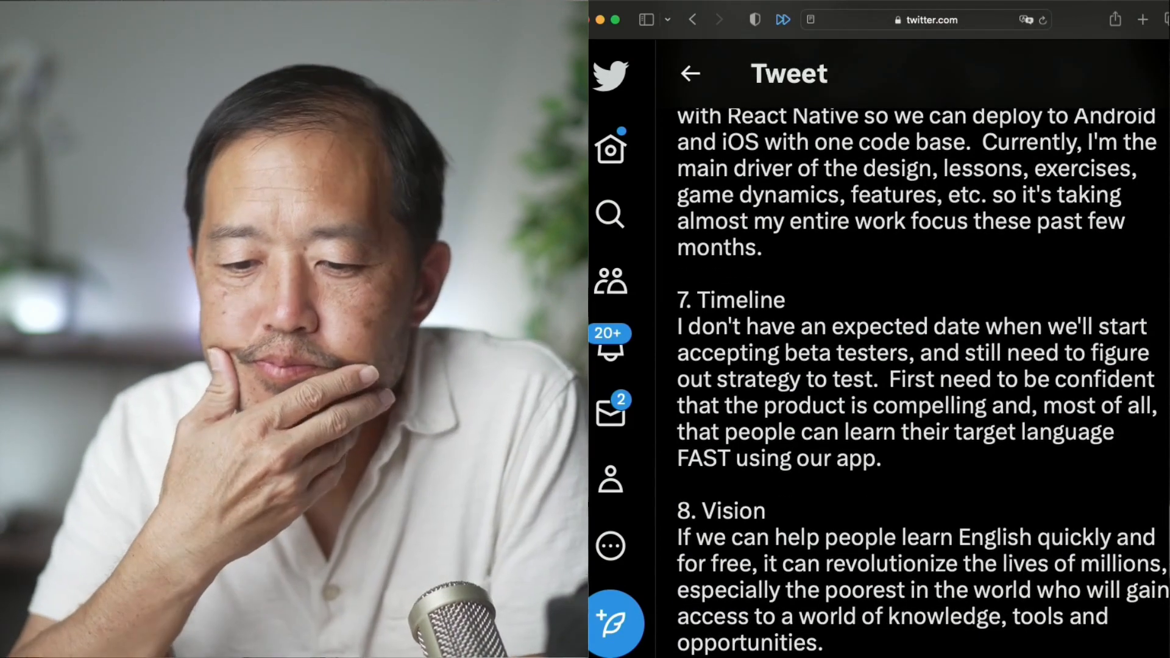